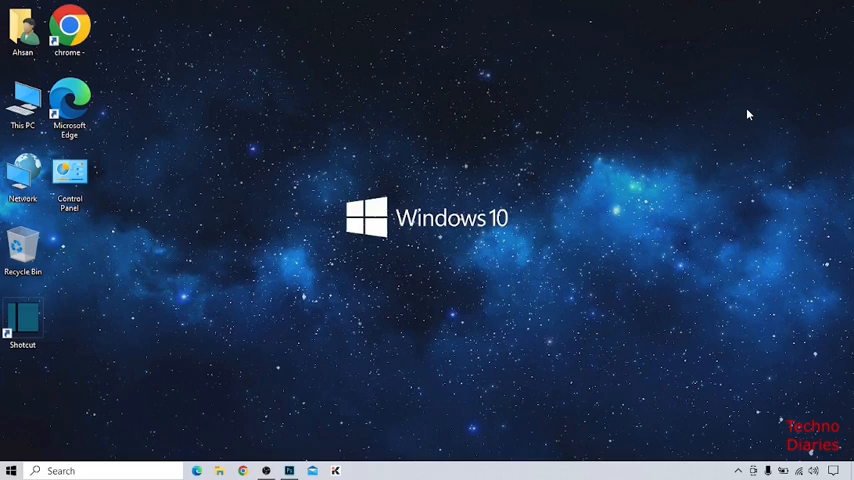
{"action": "mouse_move", "coordinate": [276, 348]}
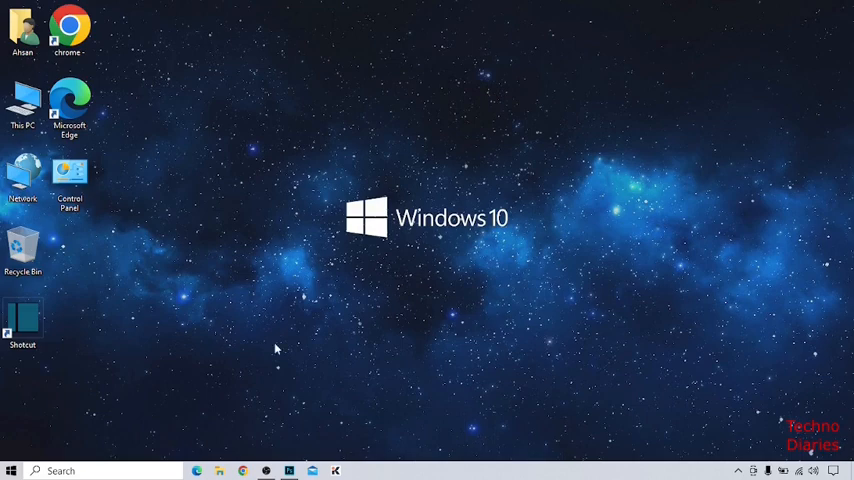
{"action": "mouse_move", "coordinate": [258, 447]}
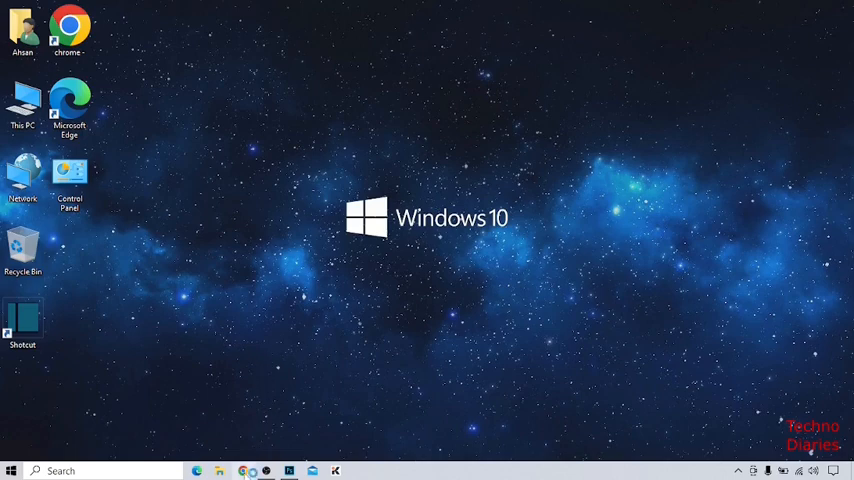
Launch Chrome and search Google for 'facebook'.
{"action": "left_click", "coordinate": [249, 471]}
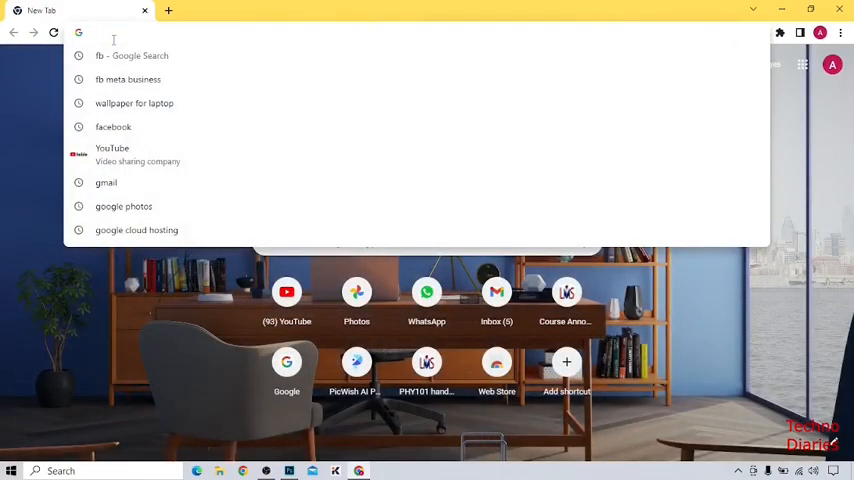
{"action": "type", "text": "facebook"}
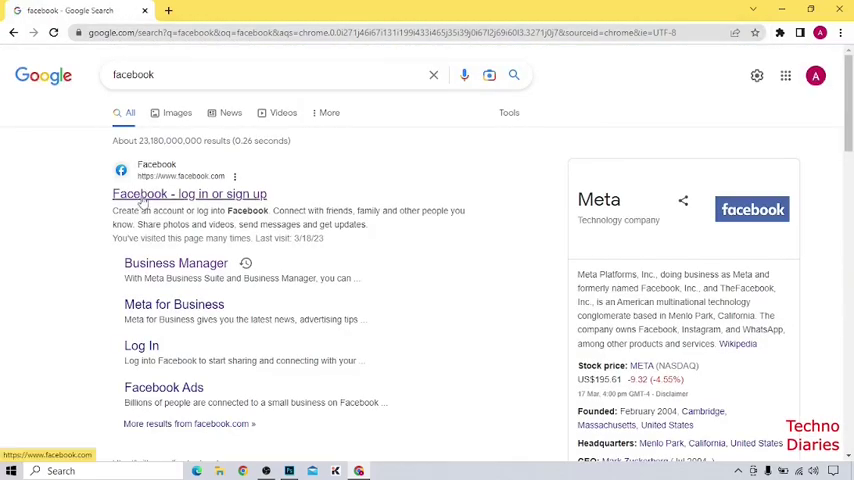
Open Facebook from the search results and bring up the account avatar menu.
{"action": "left_click", "coordinate": [189, 193]}
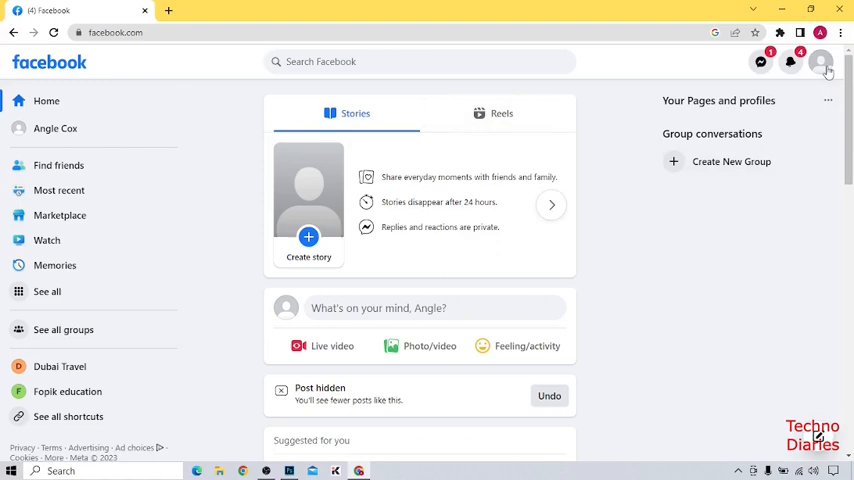
{"action": "mouse_move", "coordinate": [827, 62]}
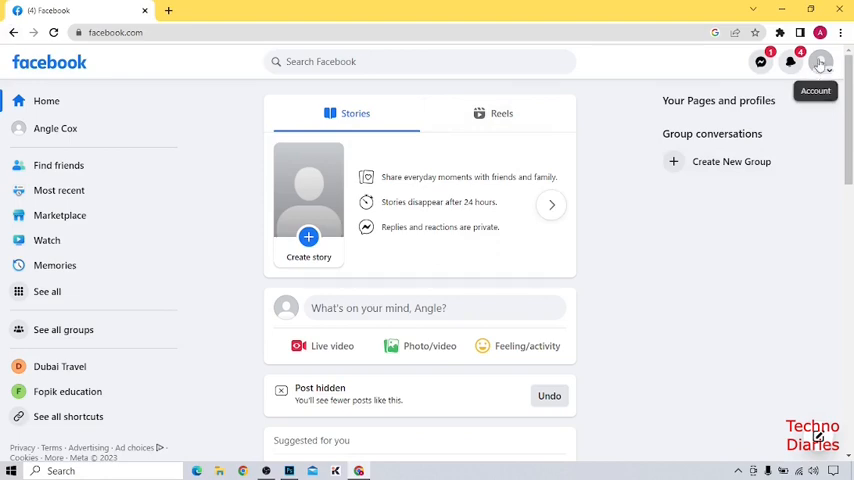
{"action": "left_click", "coordinate": [820, 62]}
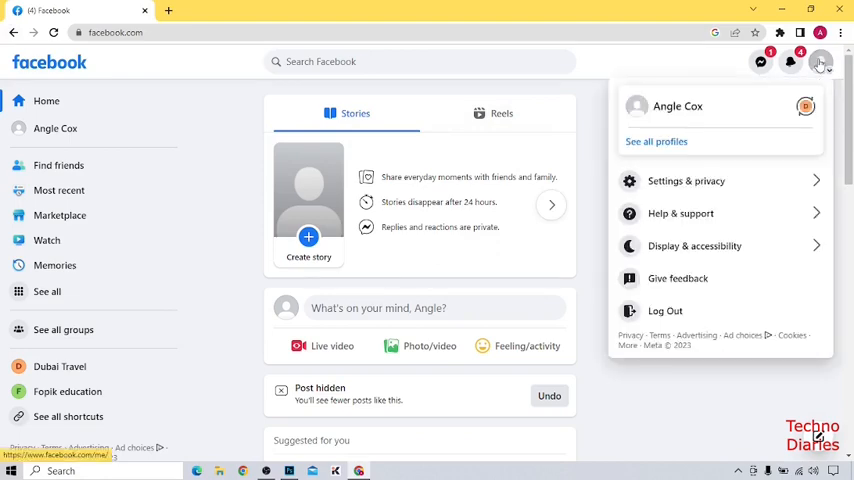
{"action": "mouse_move", "coordinate": [683, 118]}
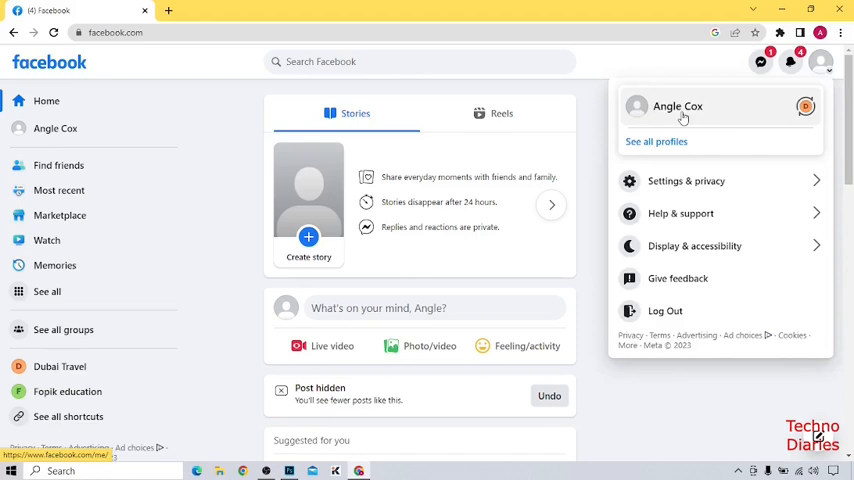
Go to your profile and open the three-dot menu on the living-room photo post.
{"action": "left_click", "coordinate": [685, 105]}
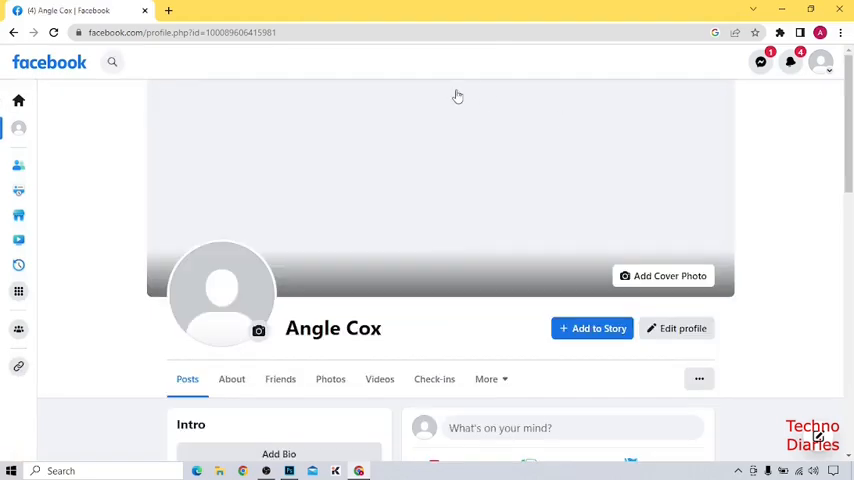
{"action": "scroll", "scroll_direction": "down", "scroll_amount": 3}
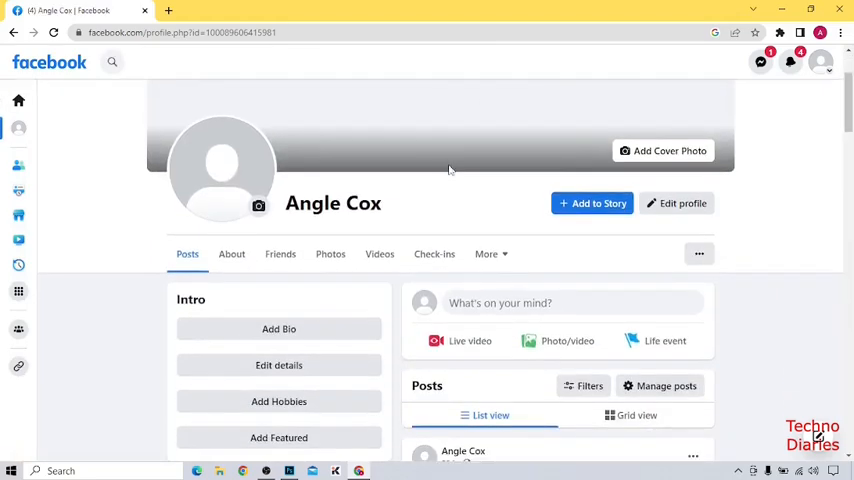
{"action": "scroll", "scroll_direction": "down", "scroll_amount": 3}
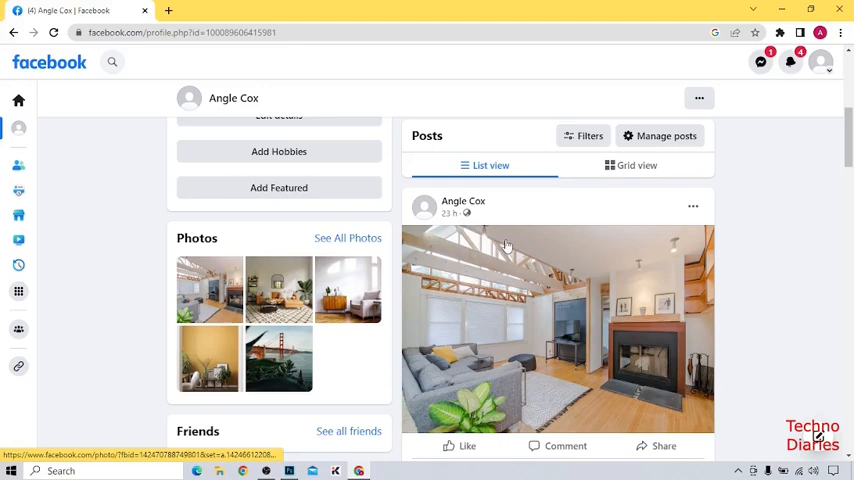
{"action": "scroll", "scroll_direction": "down", "scroll_amount": 3}
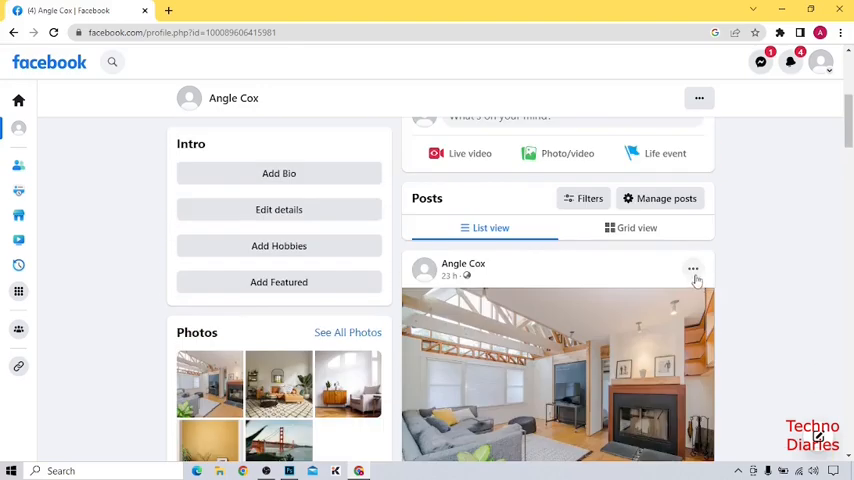
{"action": "mouse_move", "coordinate": [705, 271]}
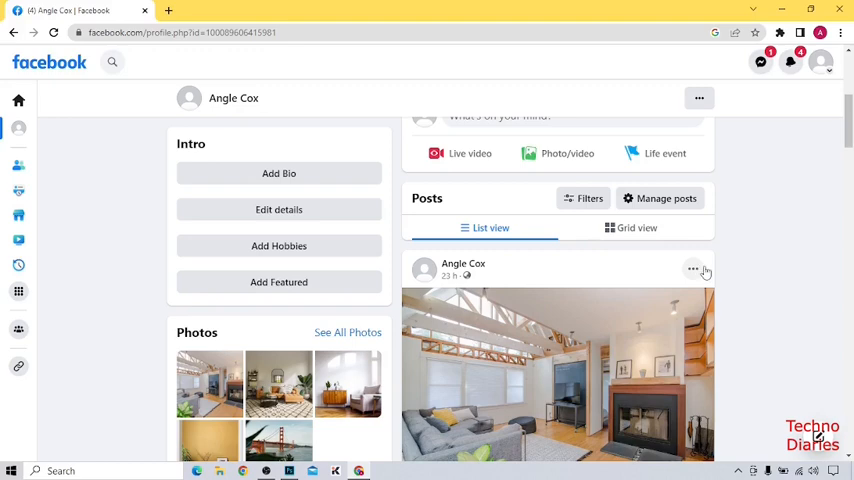
{"action": "mouse_move", "coordinate": [692, 270]}
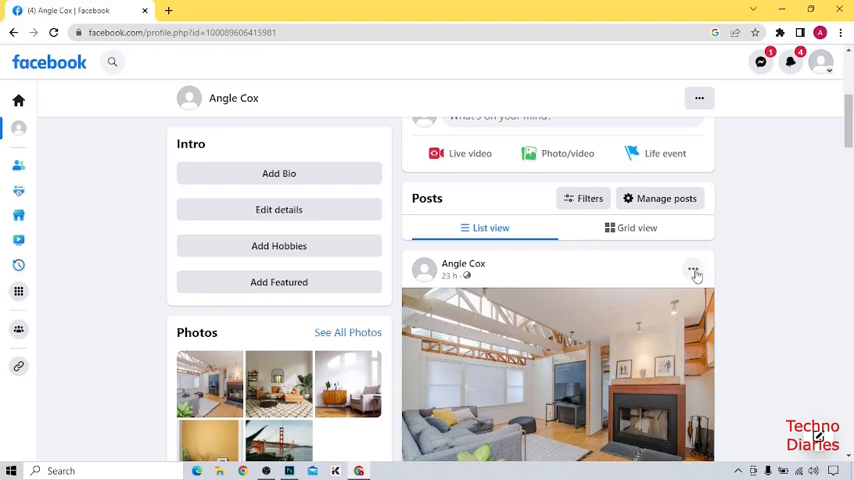
{"action": "left_click", "coordinate": [695, 270]}
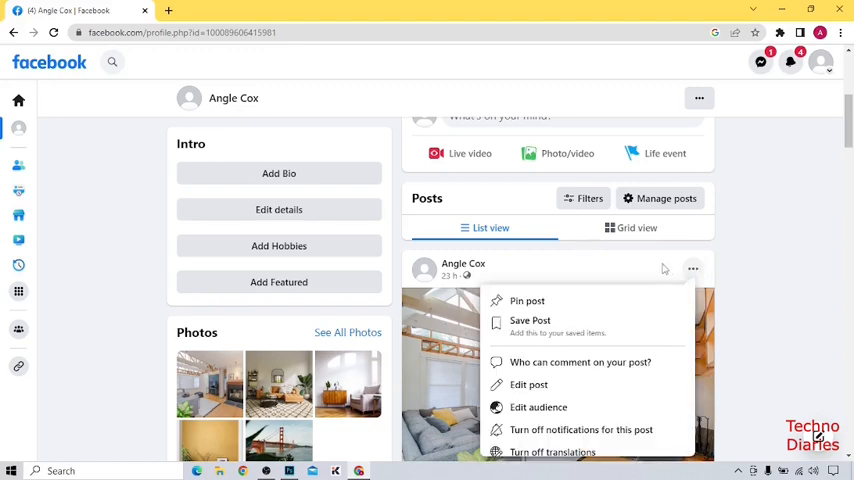
{"action": "scroll", "scroll_direction": "down", "scroll_amount": 3}
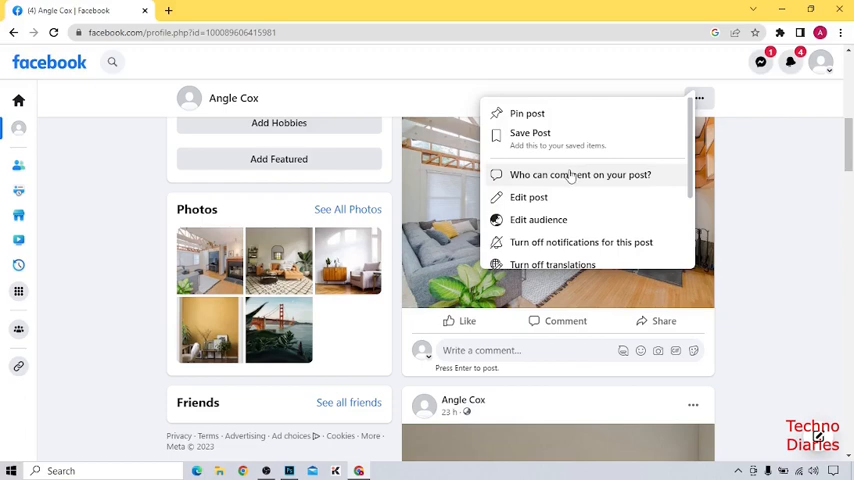
Set 'Who can comment on your post?' to 'Profiles and Pages you mention' and confirm.
{"action": "left_click", "coordinate": [580, 174]}
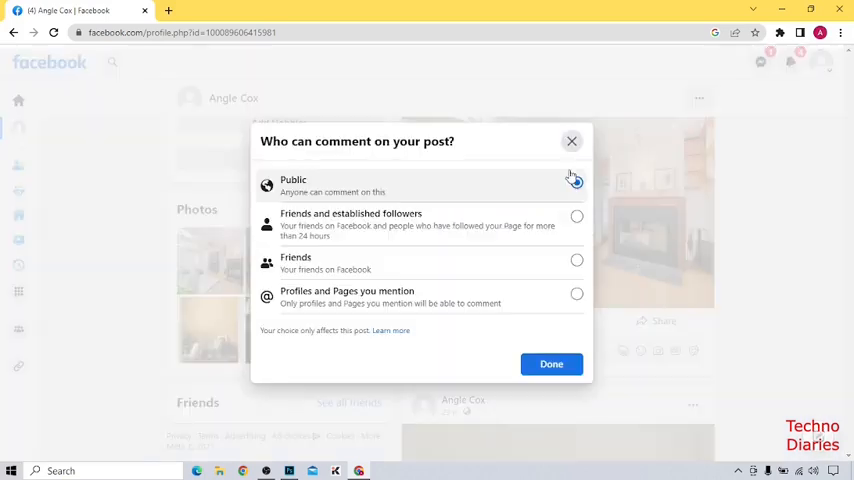
{"action": "left_click", "coordinate": [576, 182]}
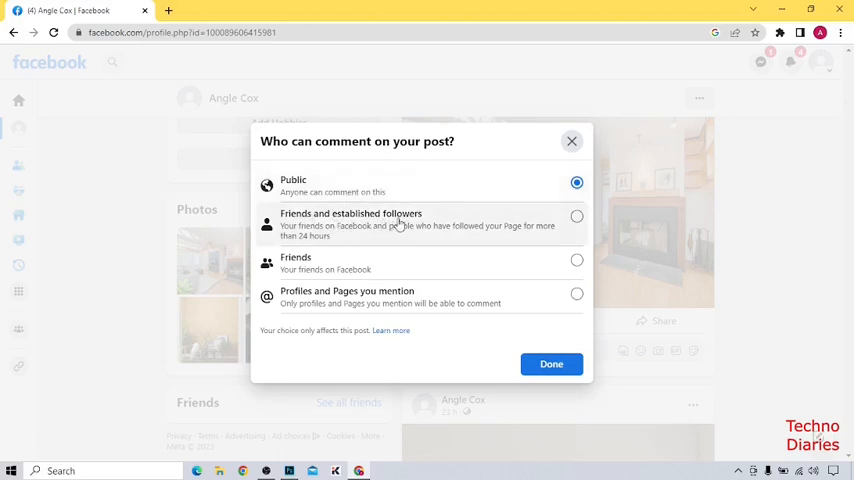
{"action": "mouse_move", "coordinate": [293, 285]}
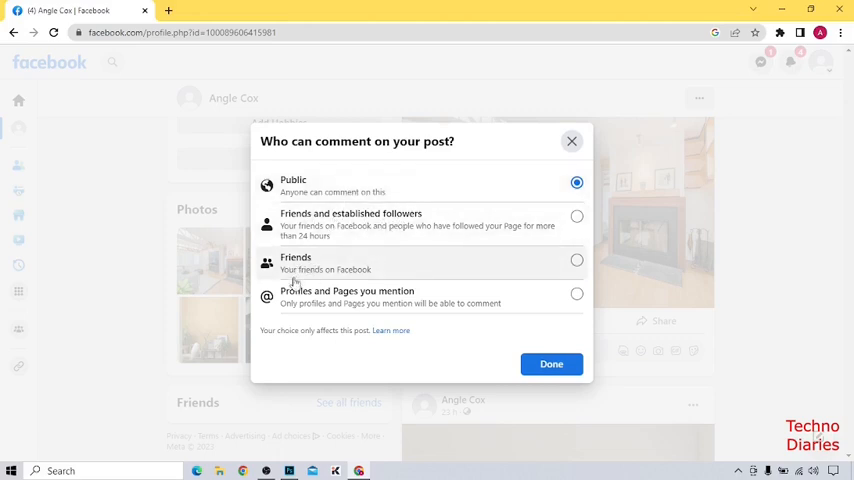
{"action": "mouse_move", "coordinate": [380, 303]}
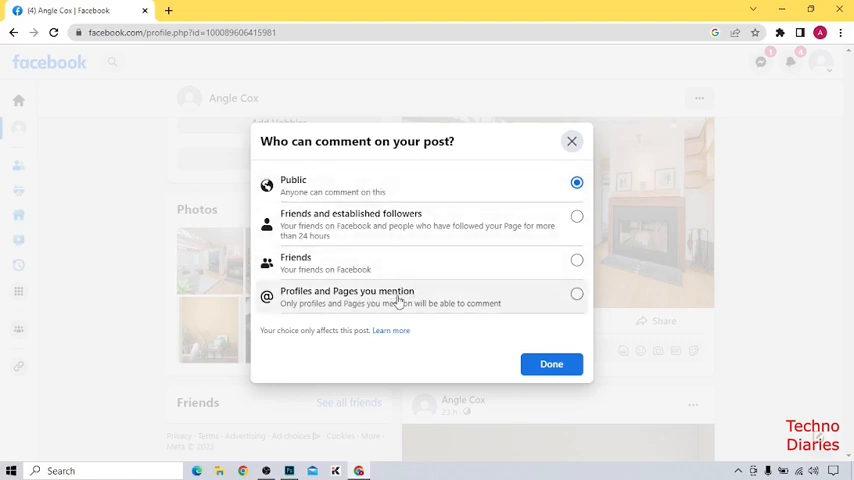
{"action": "left_click", "coordinate": [576, 294]}
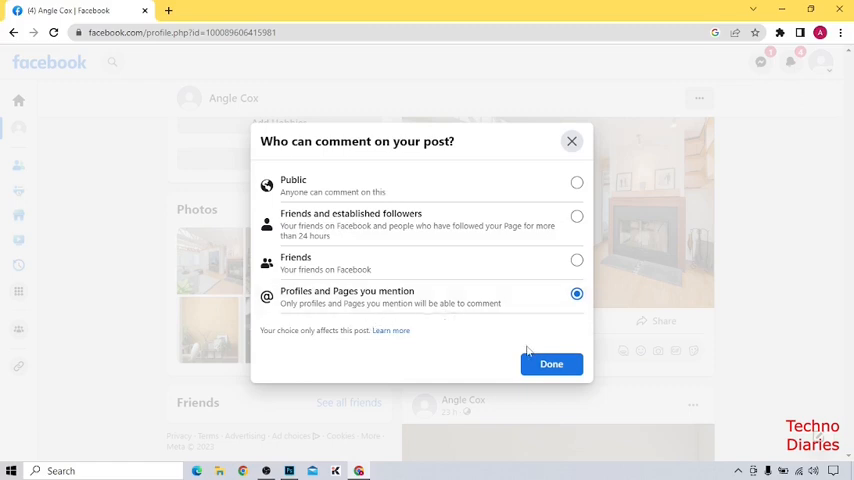
{"action": "left_click", "coordinate": [551, 363]}
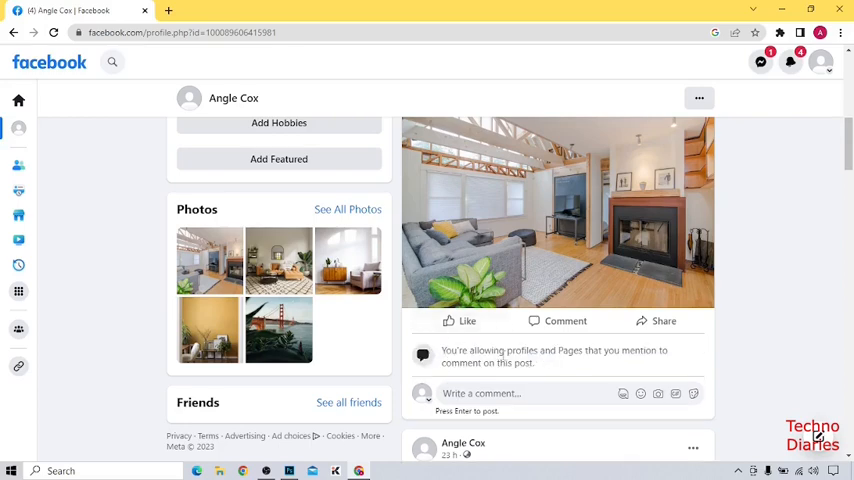
{"action": "mouse_move", "coordinate": [502, 393]}
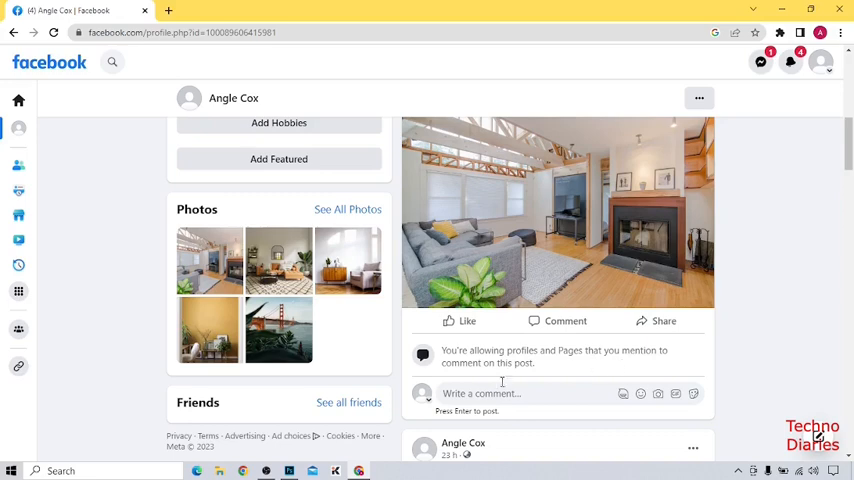